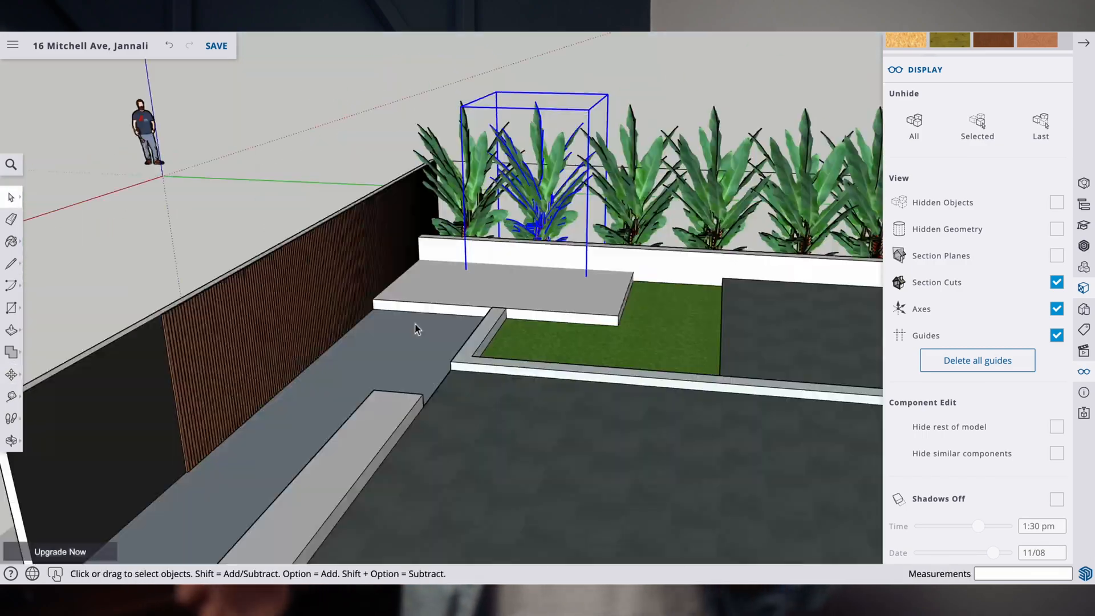
- Draw the deck's boundary line in the top-left of the 6 by 10 yard outline
scroll(down, 3)
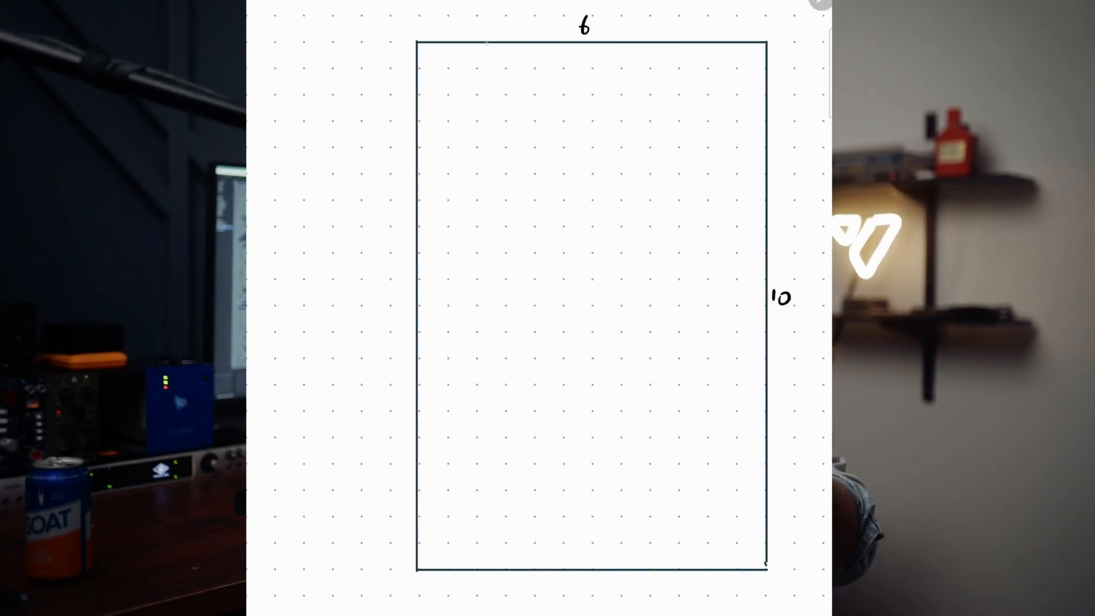
drag(592, 43, 592, 300)
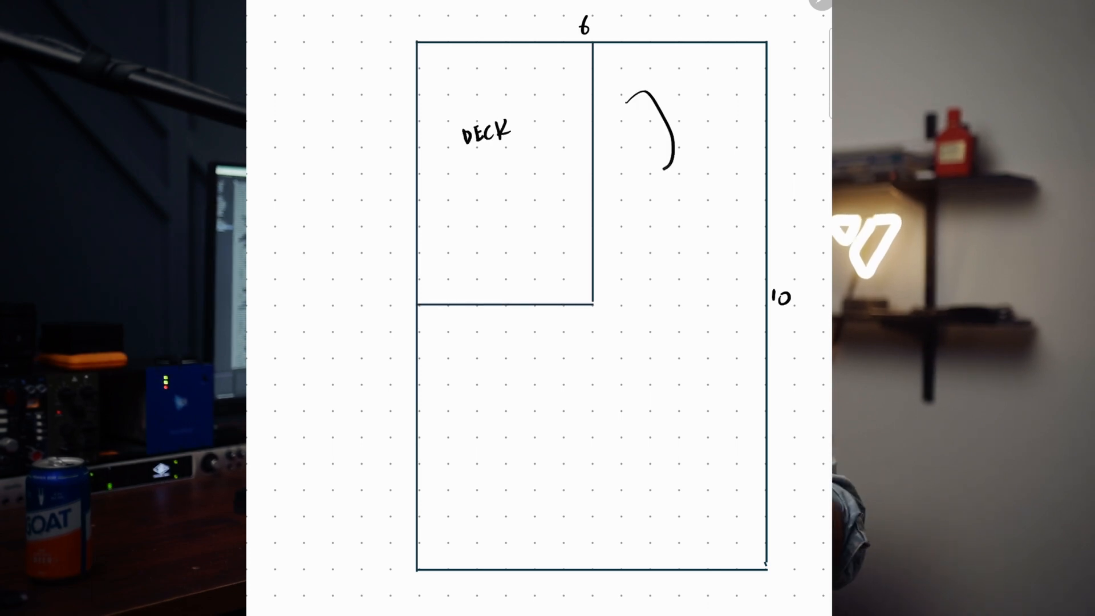